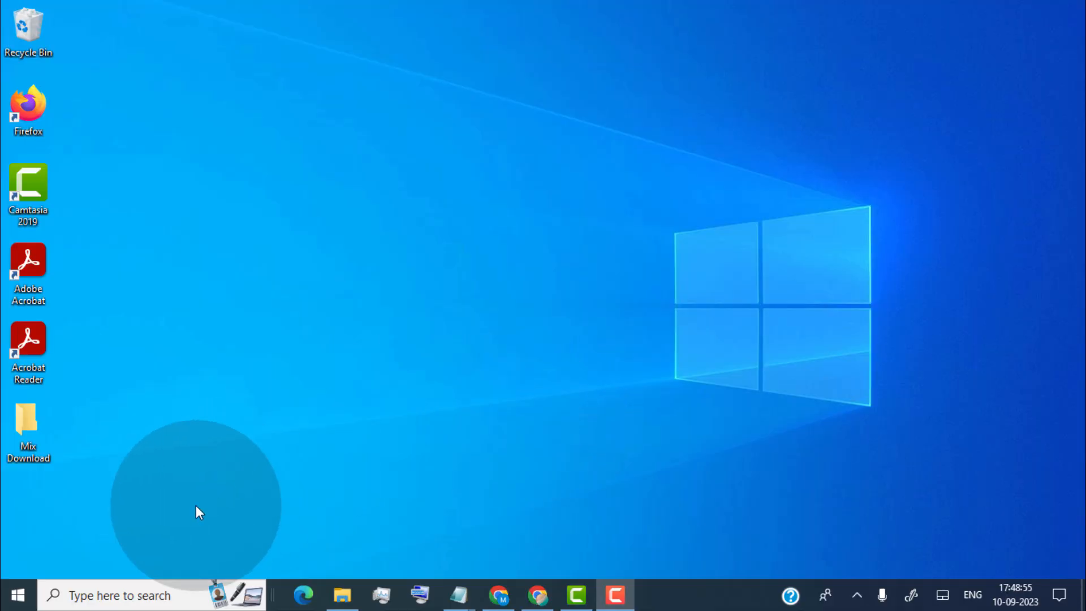
- Launch Run from Windows Search and request the 'prefetch' folder, triggering the permission prompt
{"action": "left_click", "coordinate": [120, 594]}
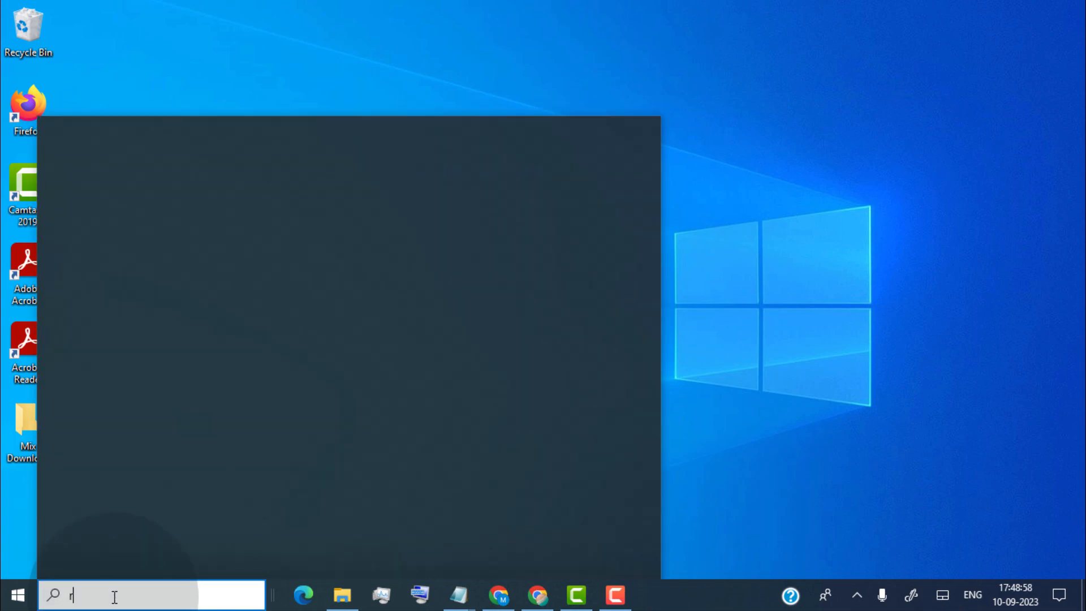
{"action": "type", "text": "un"}
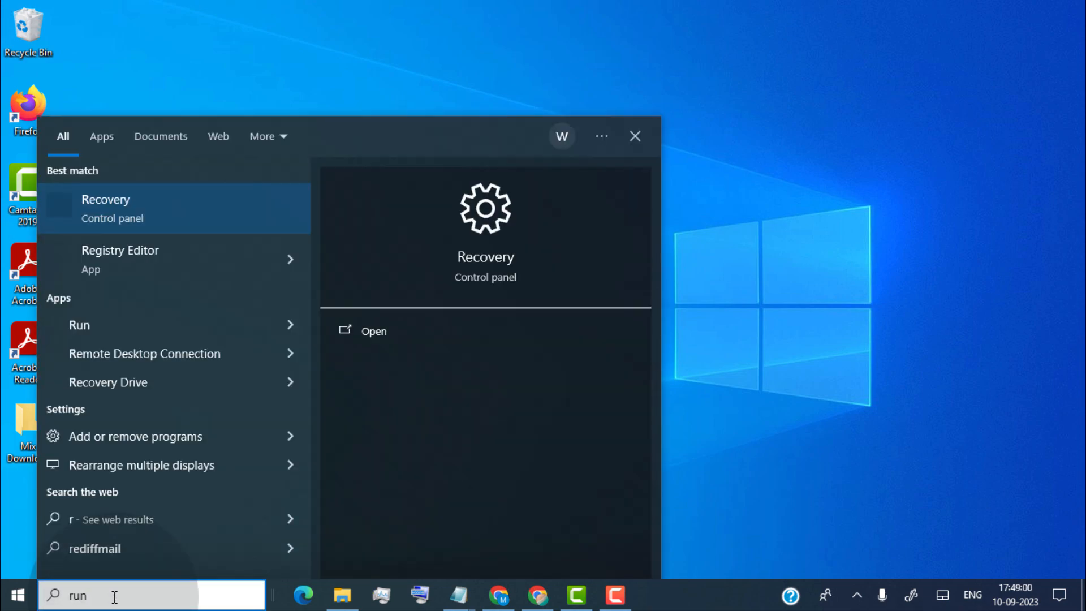
{"action": "type", "text": "un"}
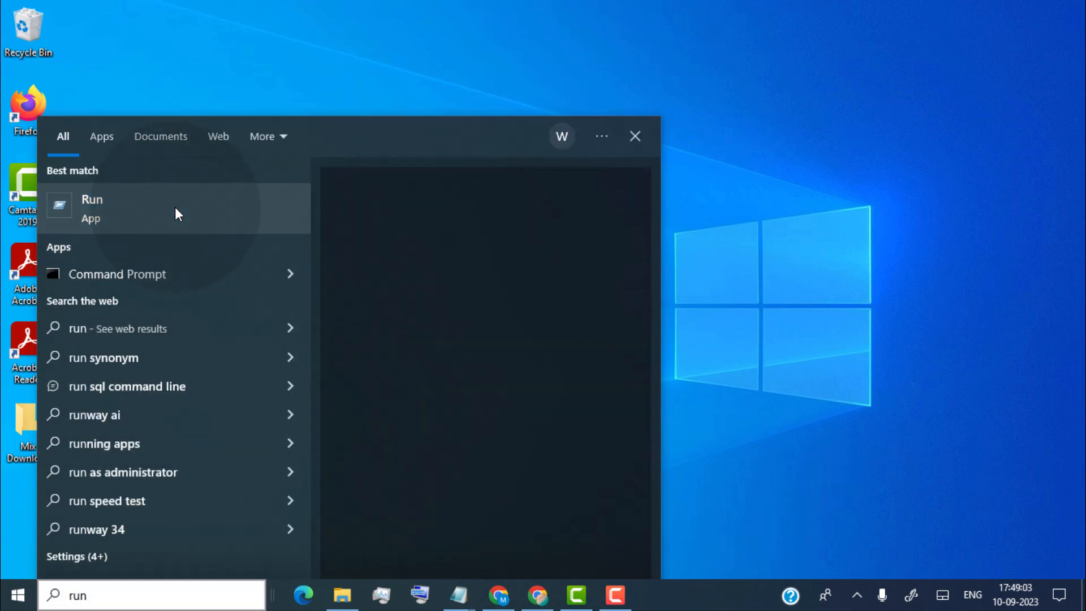
{"action": "left_click", "coordinate": [92, 208]}
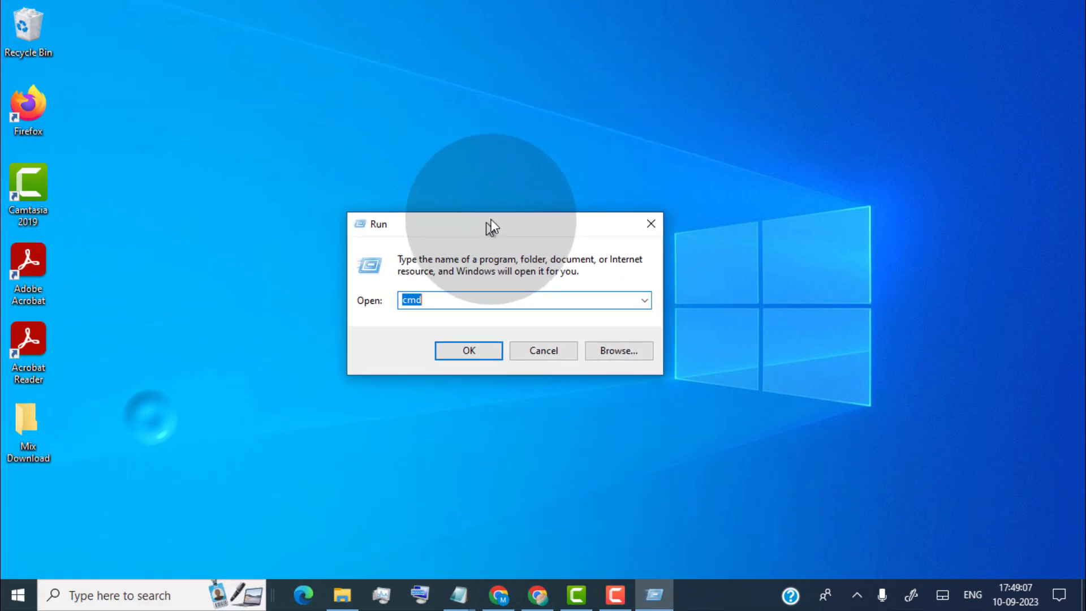
{"action": "type", "text": "prefetch"}
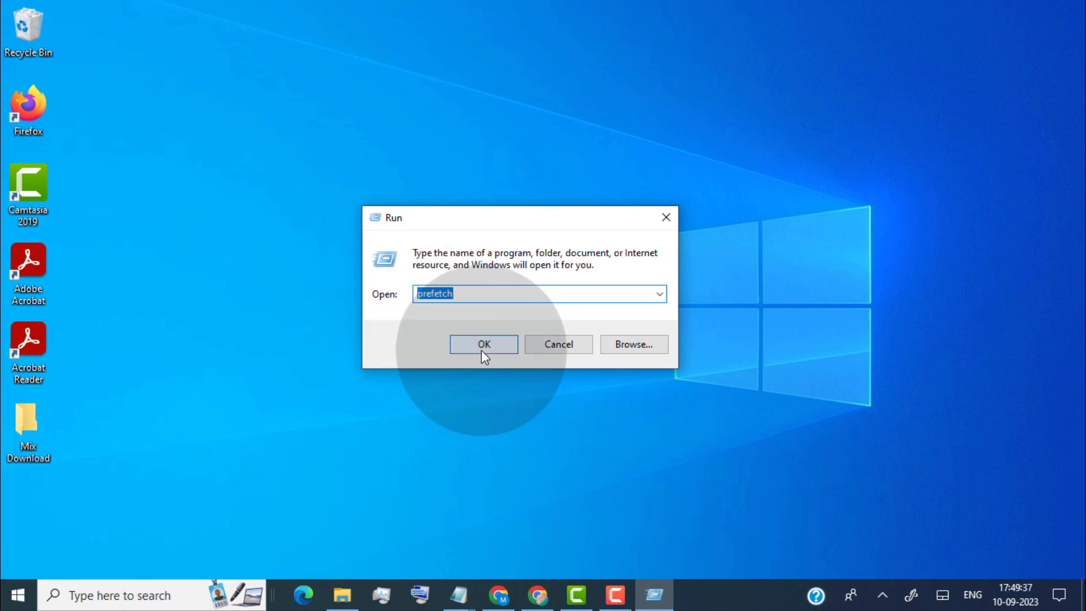
{"action": "left_click", "coordinate": [483, 343]}
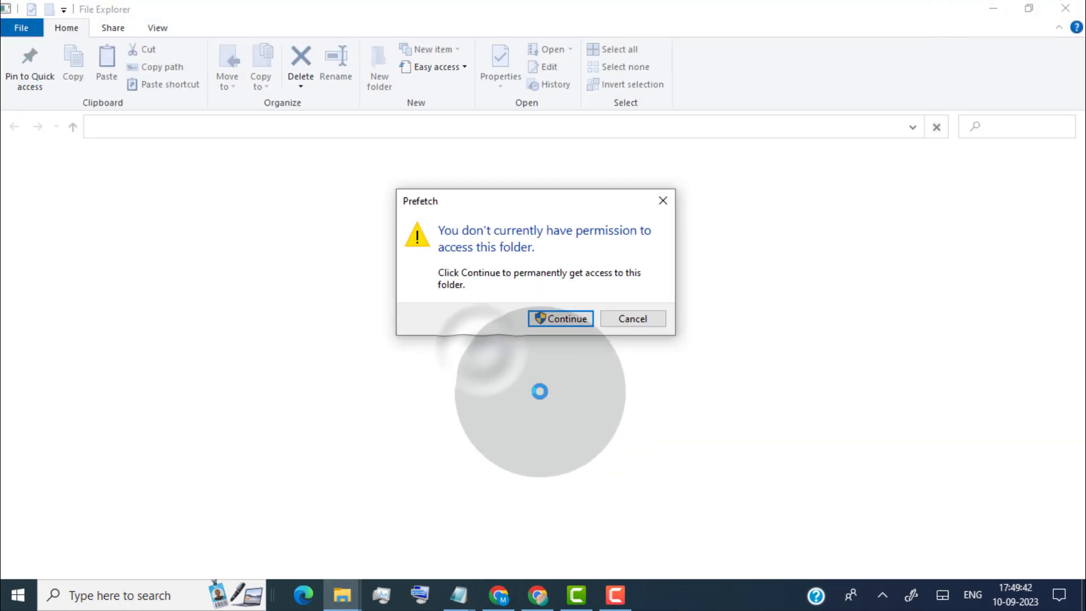
- Continue past the permission prompt, browse the Prefetch files and select all 259 items
{"action": "left_click", "coordinate": [560, 319]}
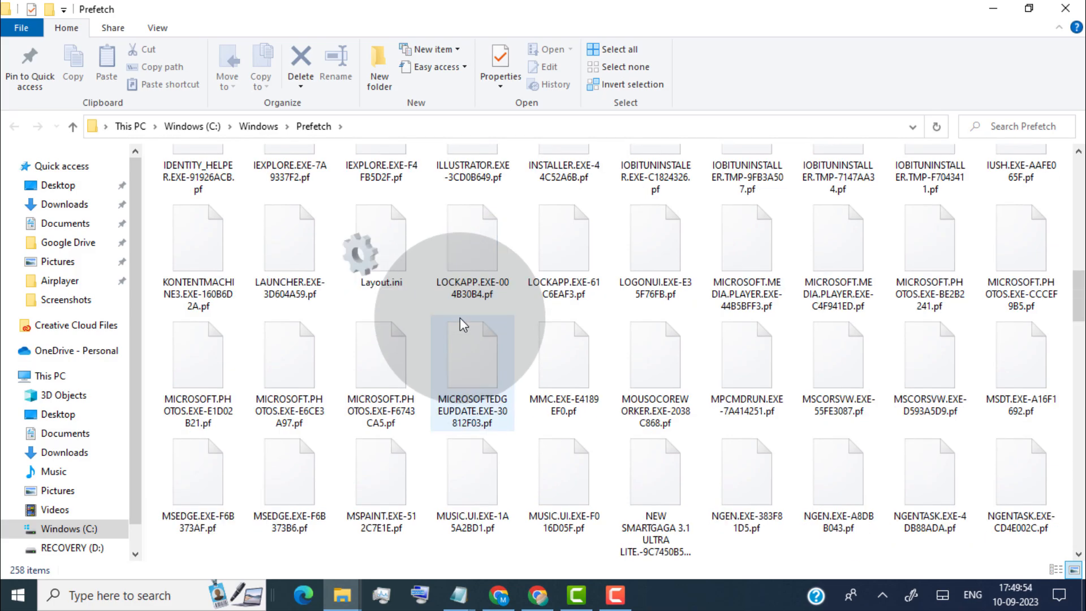
{"action": "scroll", "scroll_direction": "down", "scroll_amount": 3}
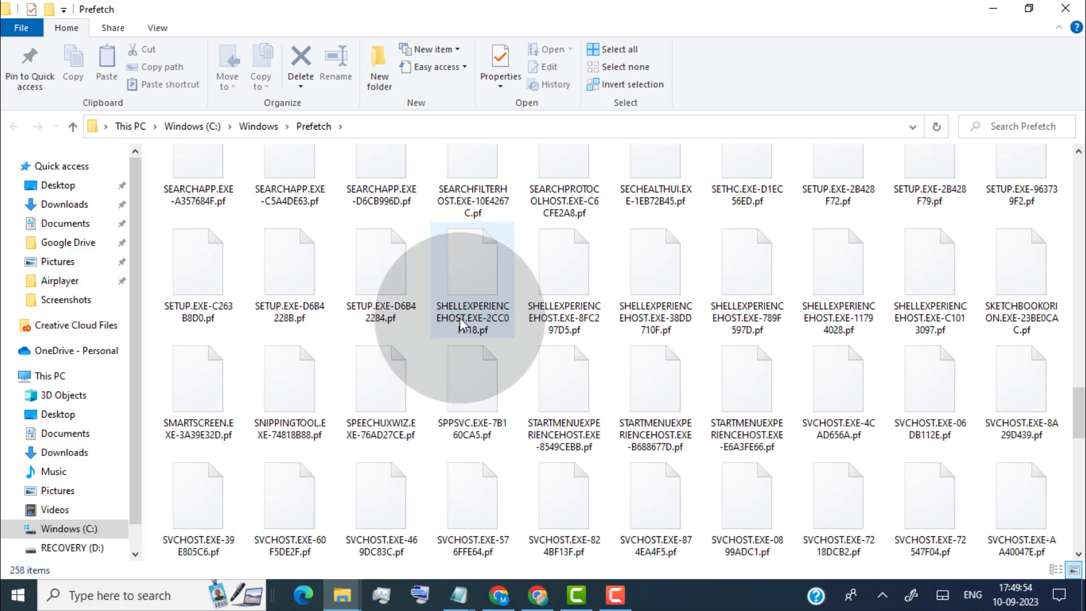
{"action": "scroll", "scroll_direction": "down", "scroll_amount": 3}
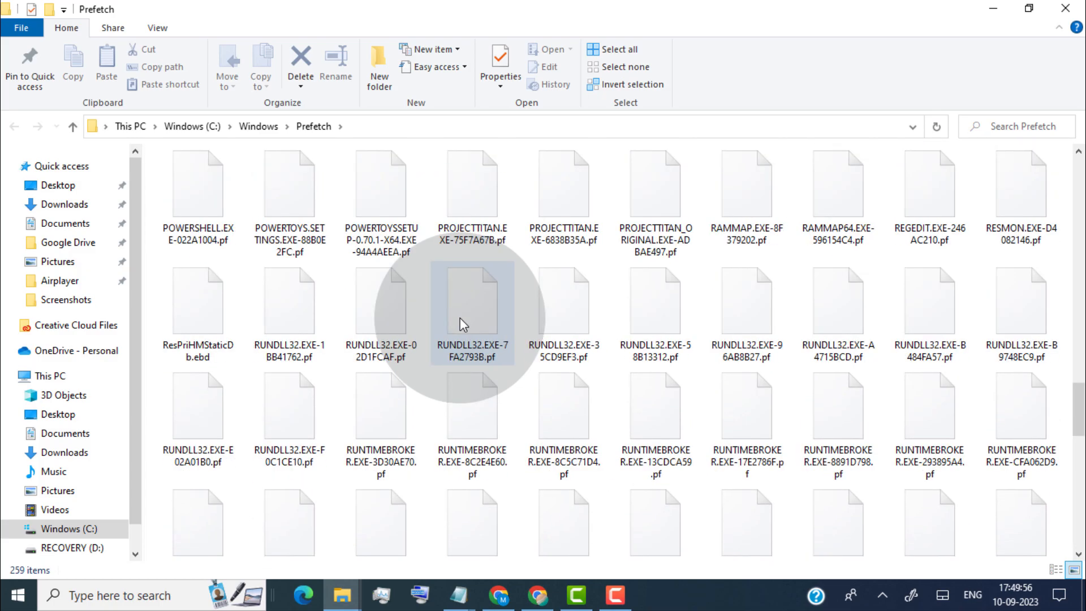
{"action": "scroll", "scroll_direction": "up", "scroll_amount": 3}
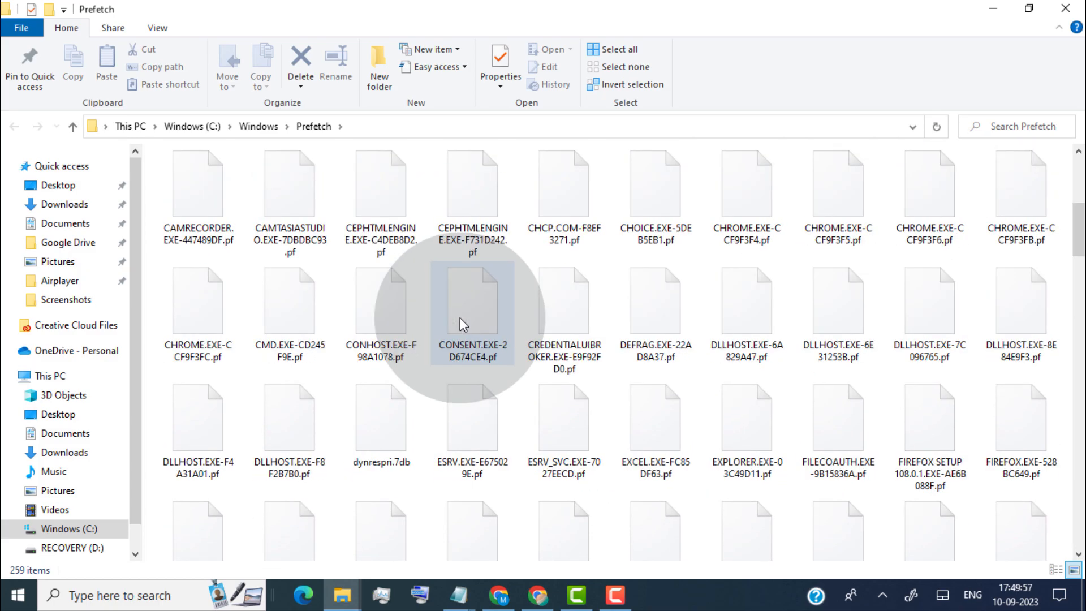
{"action": "left_click", "coordinate": [613, 49]}
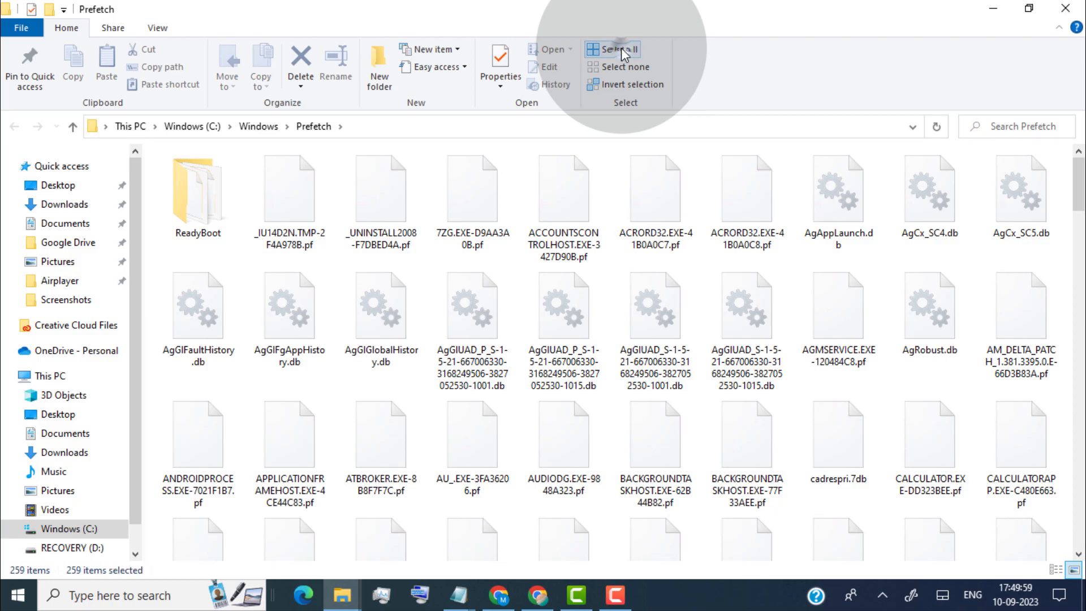
- Select all 259 Prefetch items with Ctrl+A and delete them with Ctrl+D
{"action": "key", "text": "ctrl+a"}
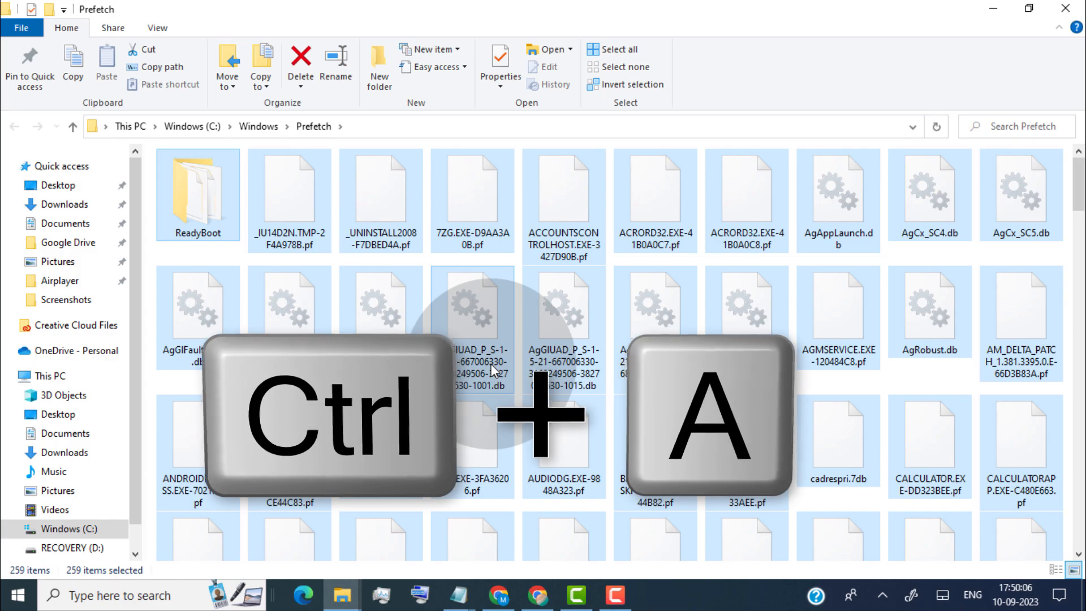
{"action": "key", "text": "ctrl+a"}
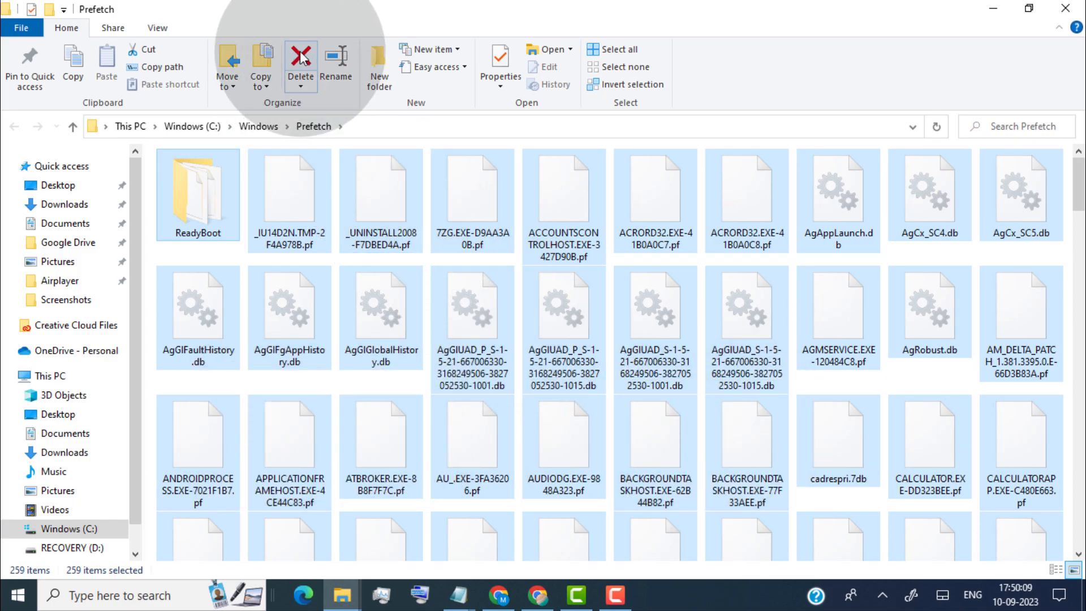
{"action": "key", "text": "ctrl+d"}
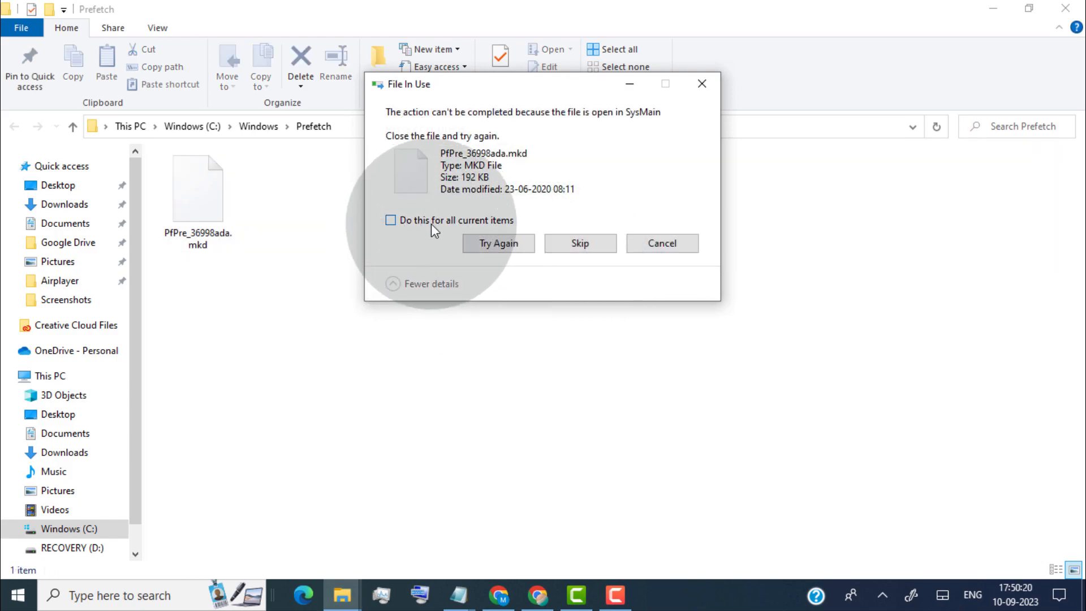
- Skip the SysMain-locked file for all current items, leaving it alone in Prefetch
{"action": "left_click", "coordinate": [390, 220]}
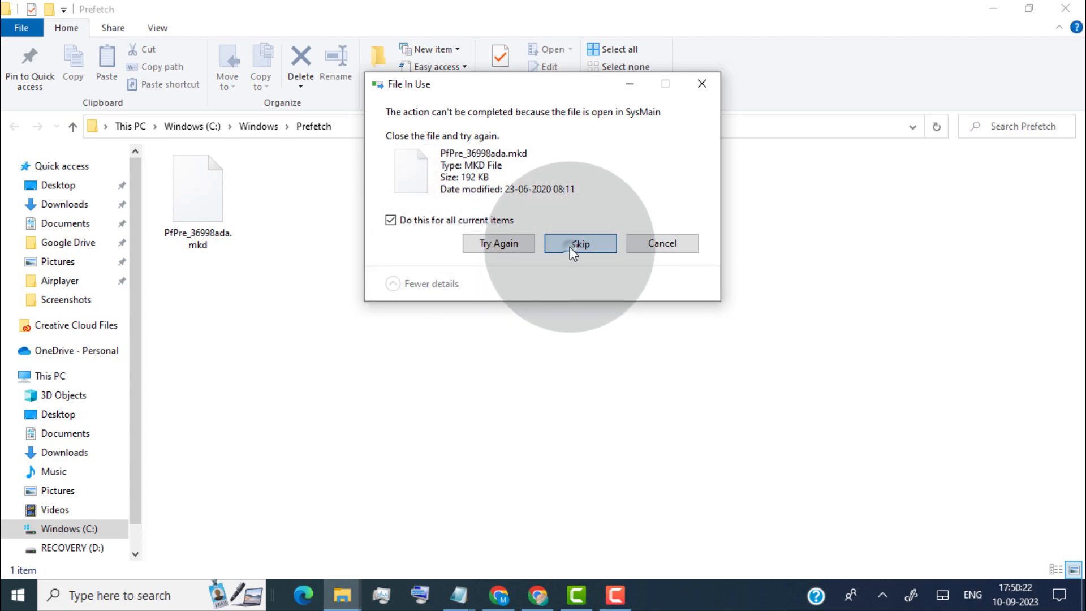
{"action": "left_click", "coordinate": [580, 243]}
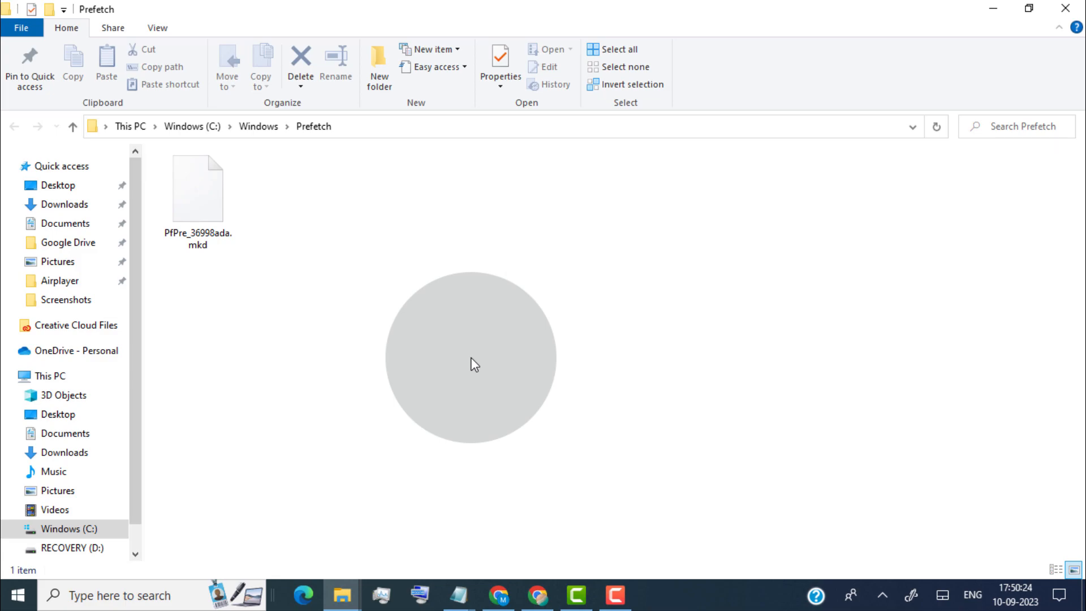
{"action": "mouse_move", "coordinate": [580, 333]}
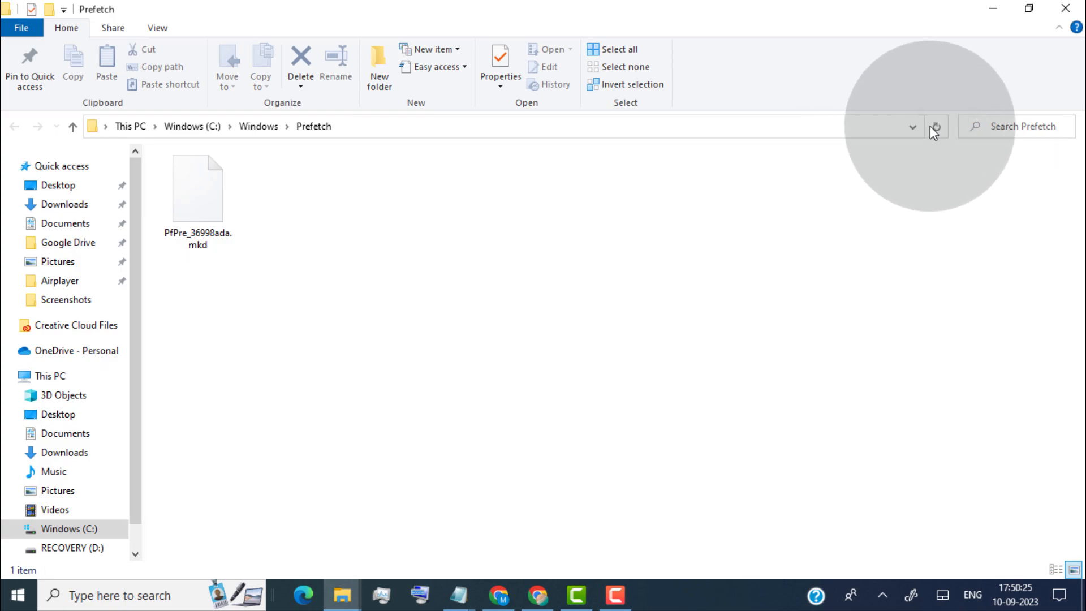
{"action": "left_click", "coordinate": [935, 126]}
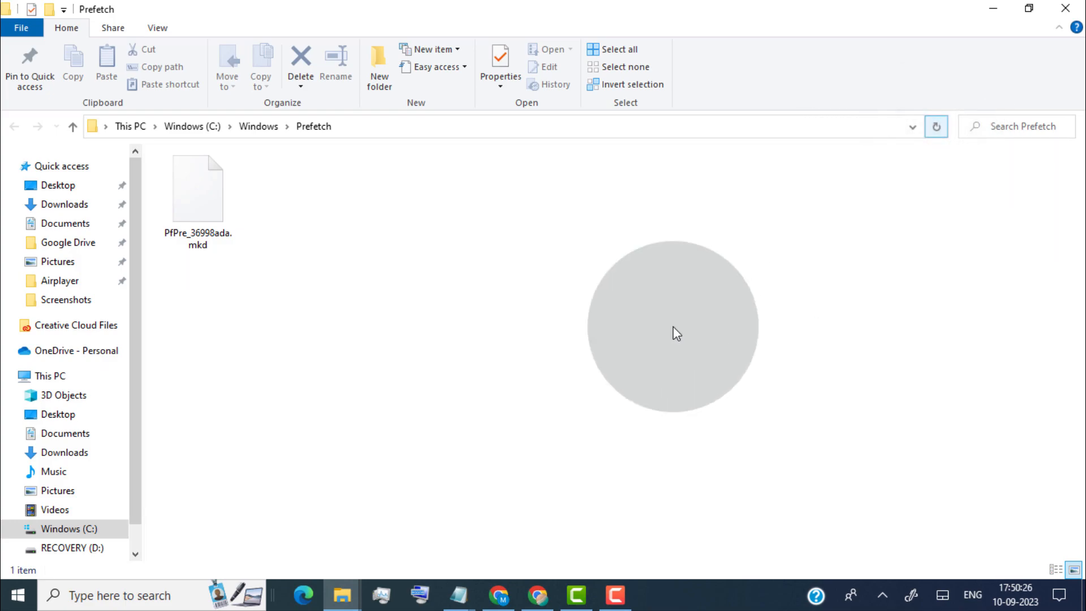
{"action": "mouse_move", "coordinate": [567, 336]}
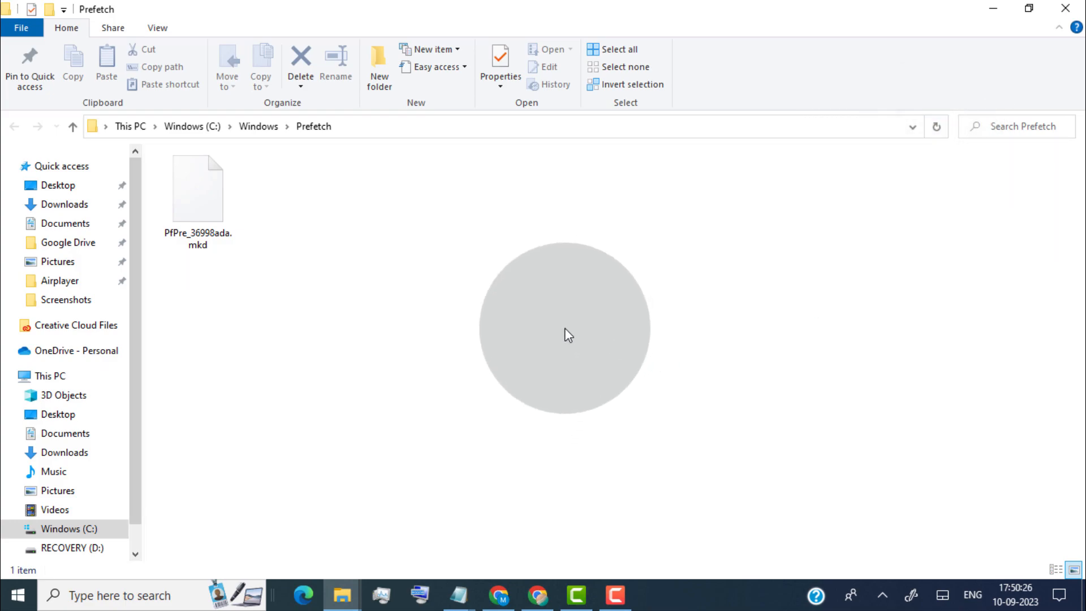